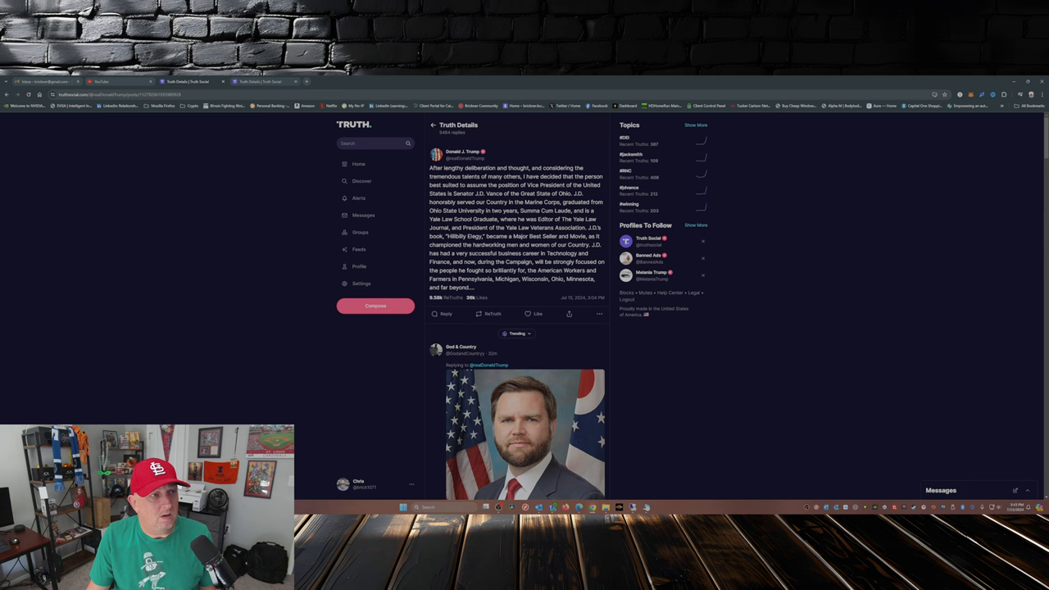
scroll(down, 3)
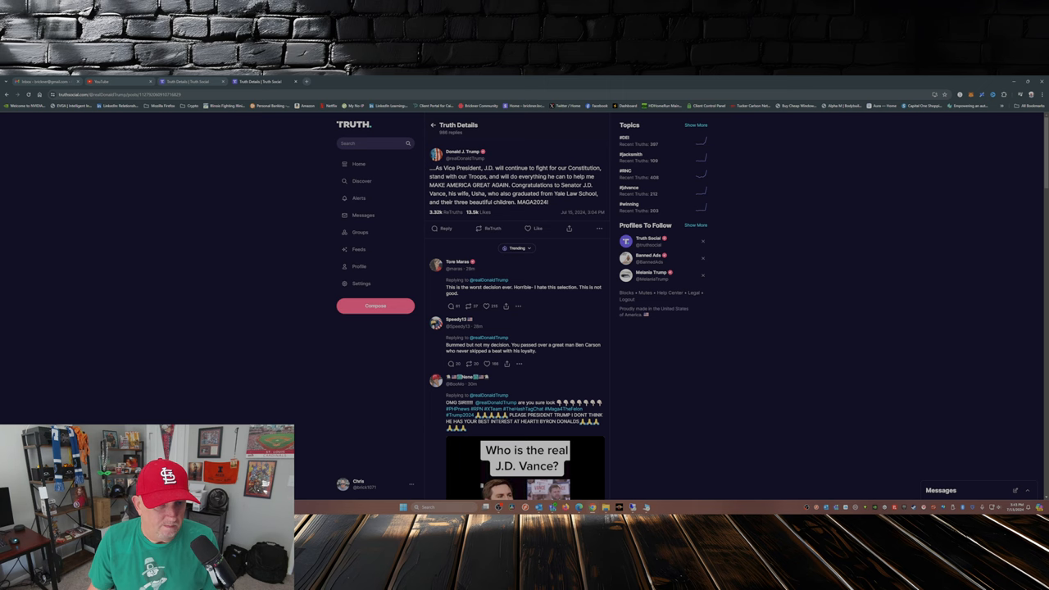
scroll(down, 3)
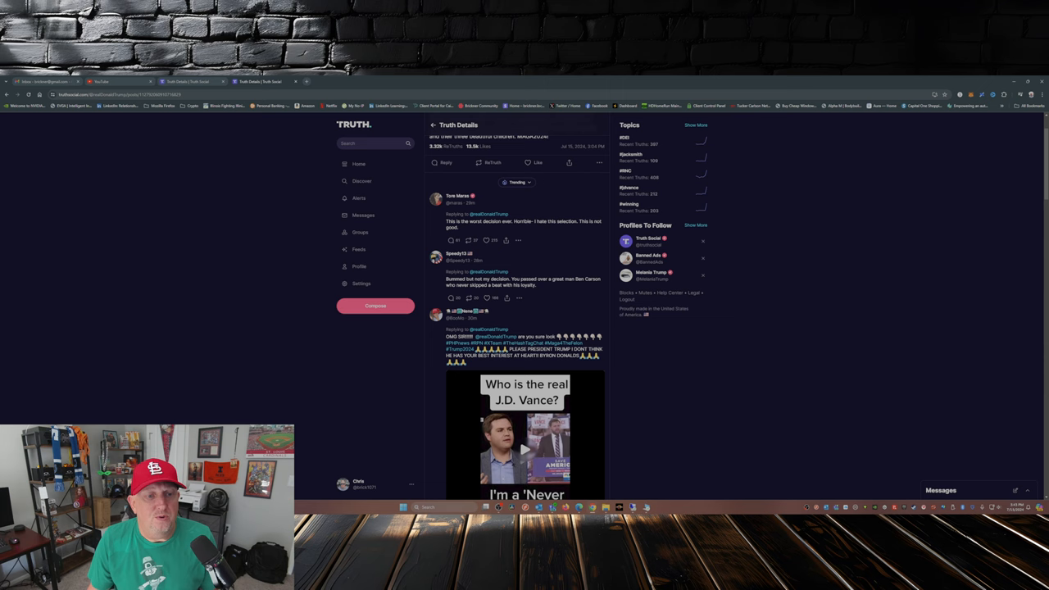
scroll(down, 3)
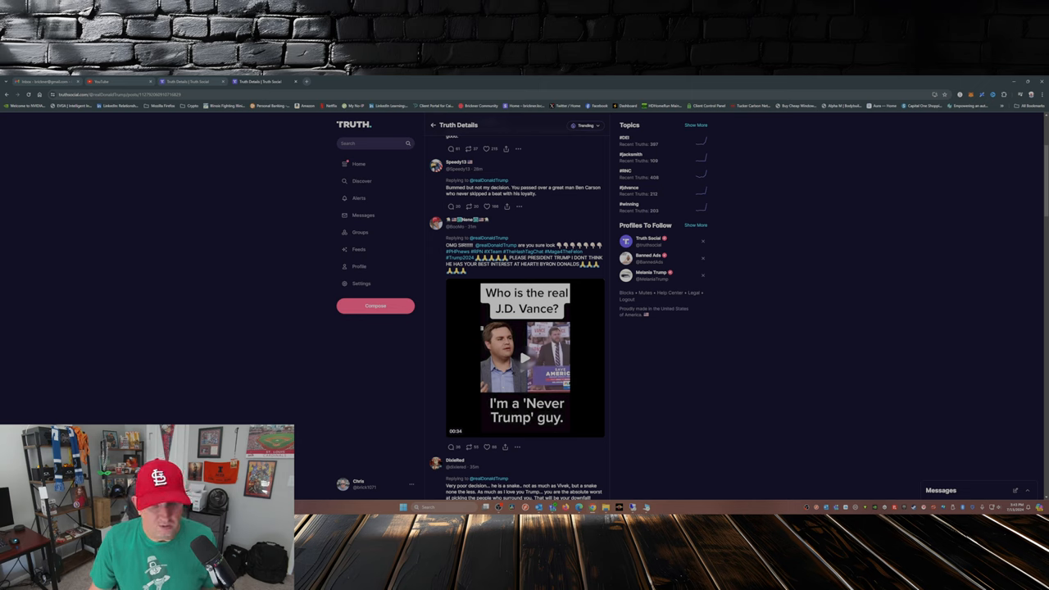
scroll(down, 3)
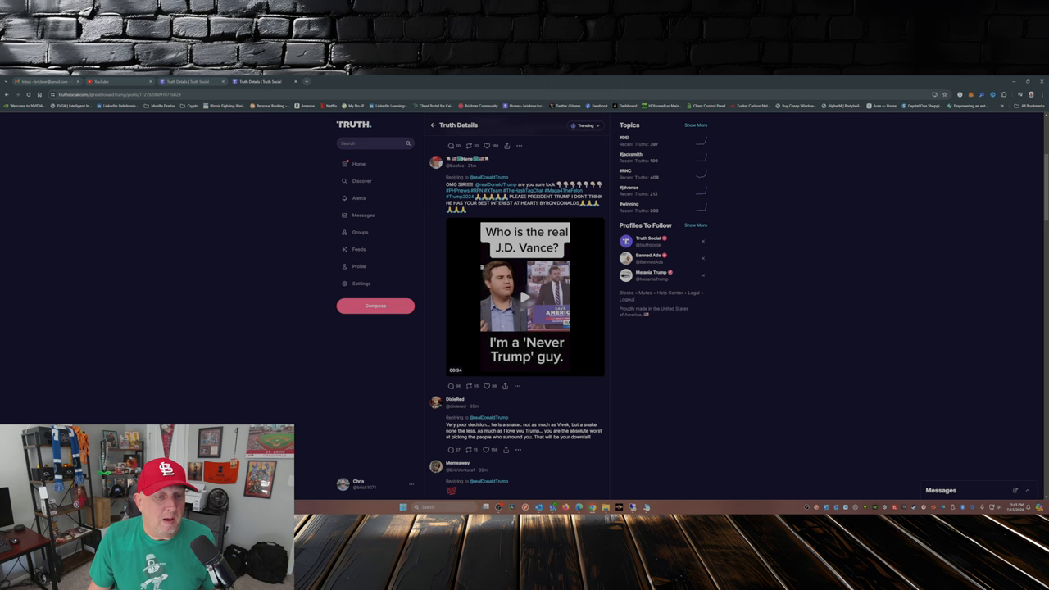
scroll(down, 3)
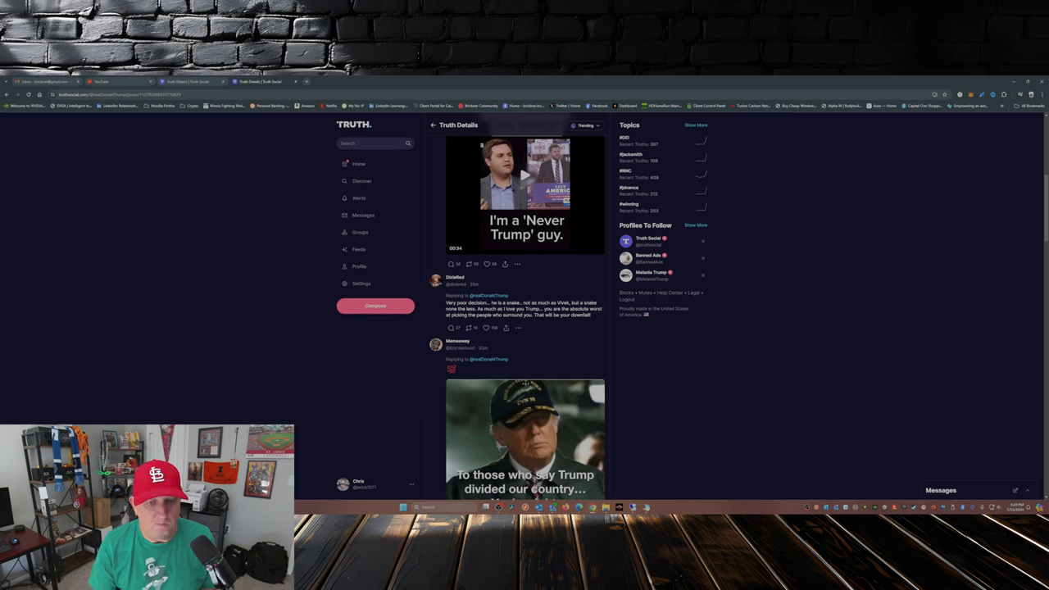
scroll(down, 3)
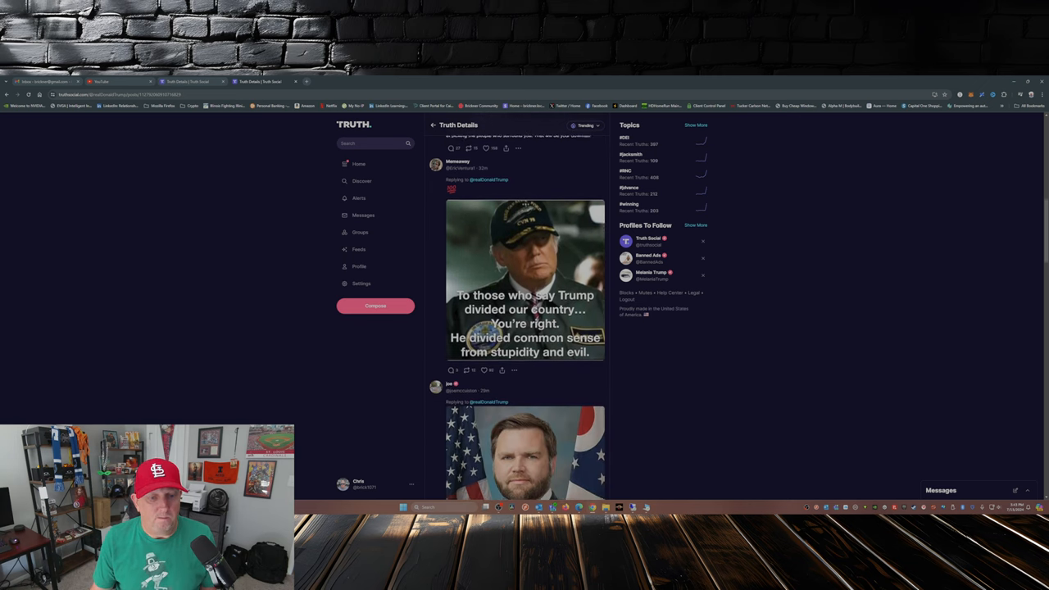
scroll(down, 3)
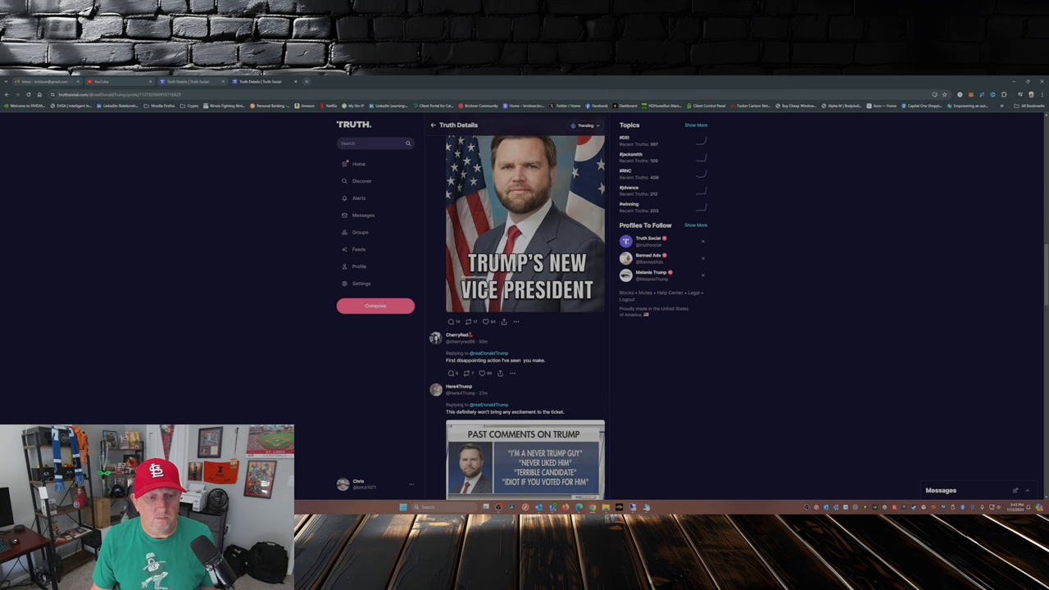
scroll(up, 3)
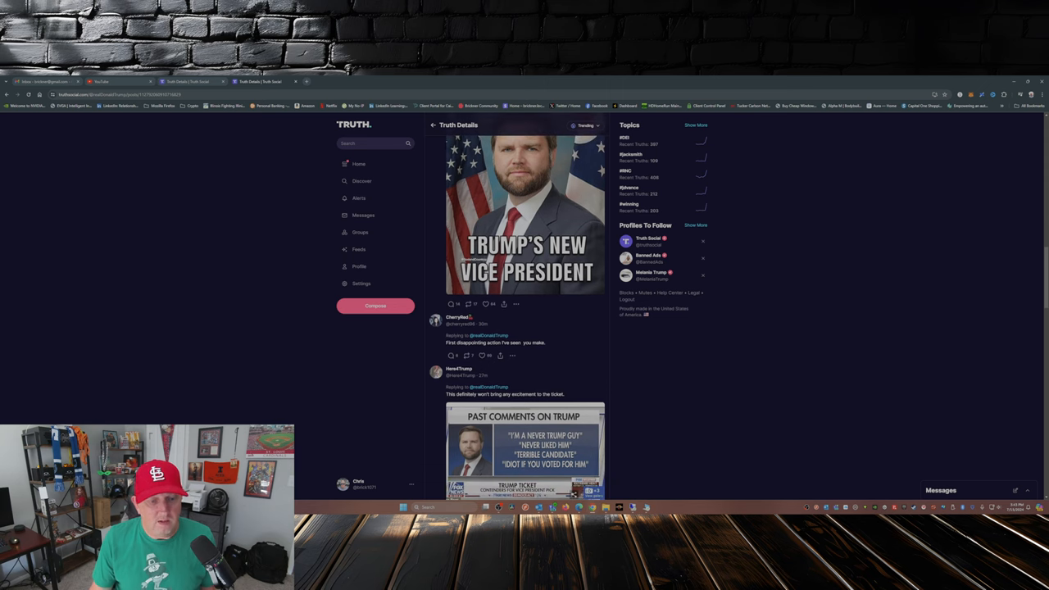
scroll(down, 3)
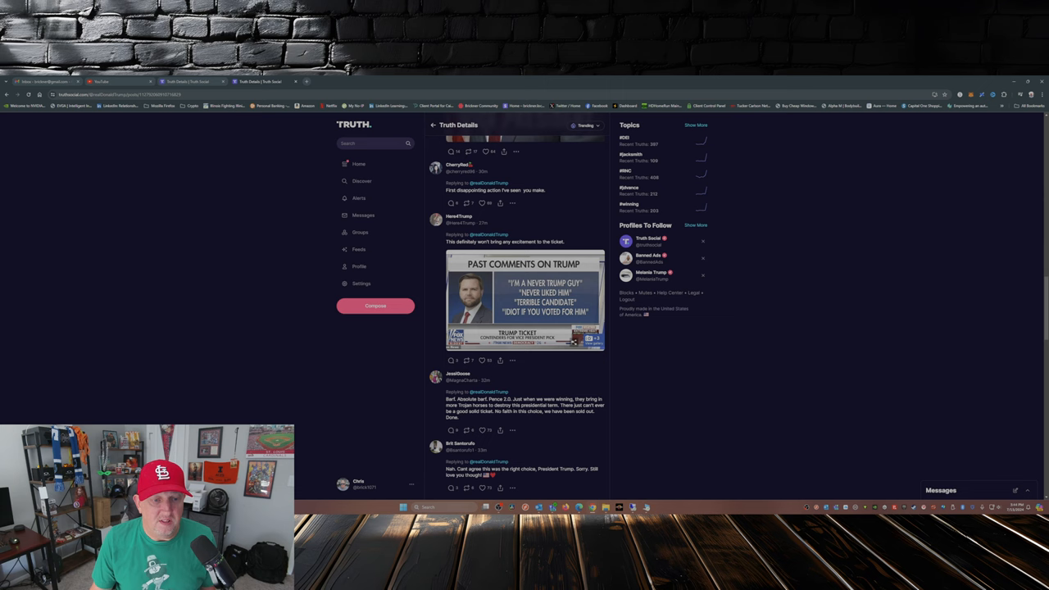
scroll(down, 3)
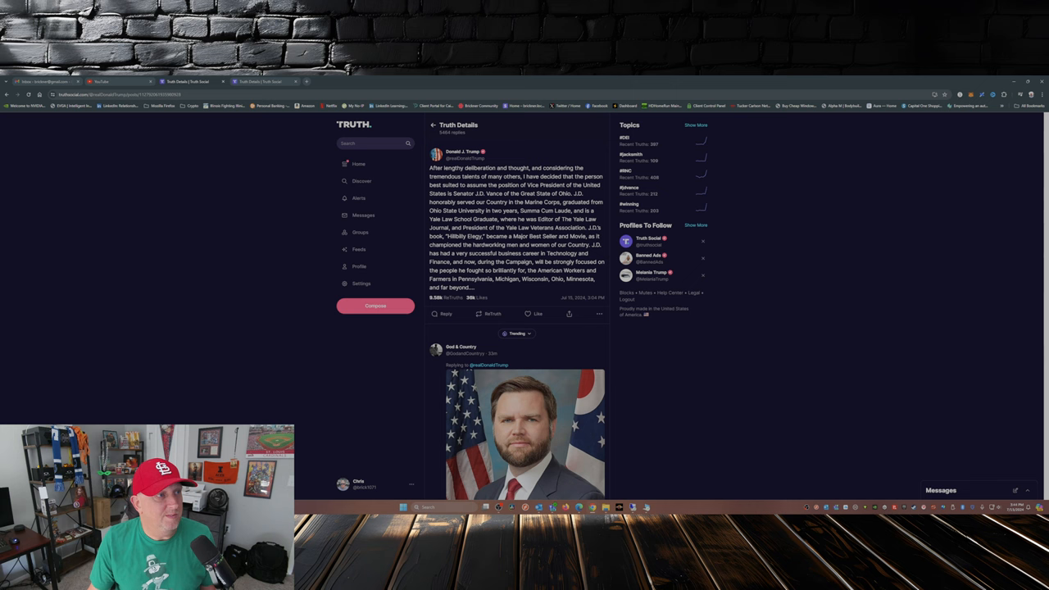
scroll(down, 3)
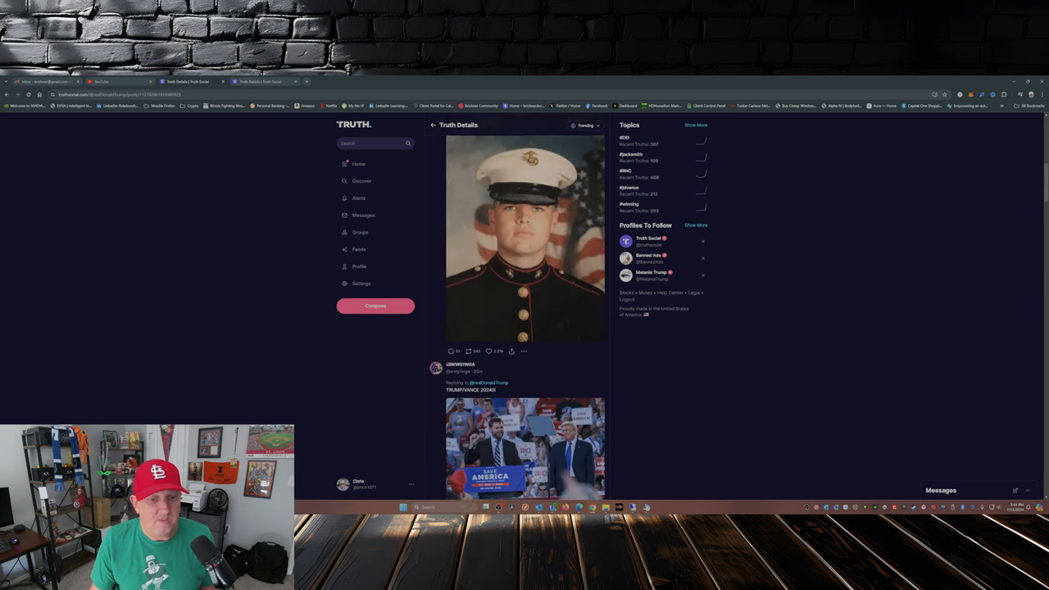
scroll(down, 3)
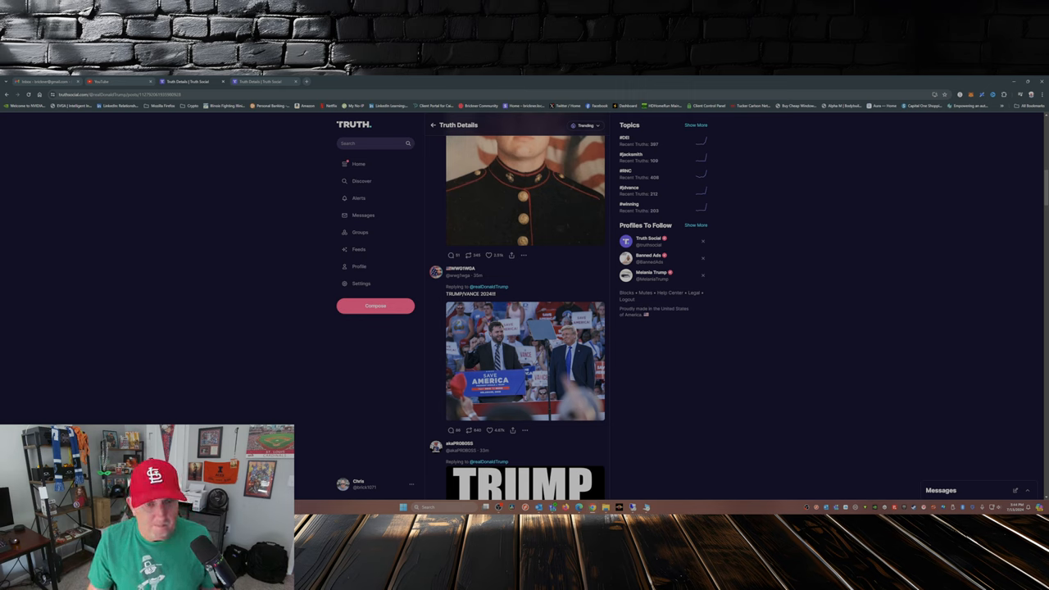
scroll(down, 3)
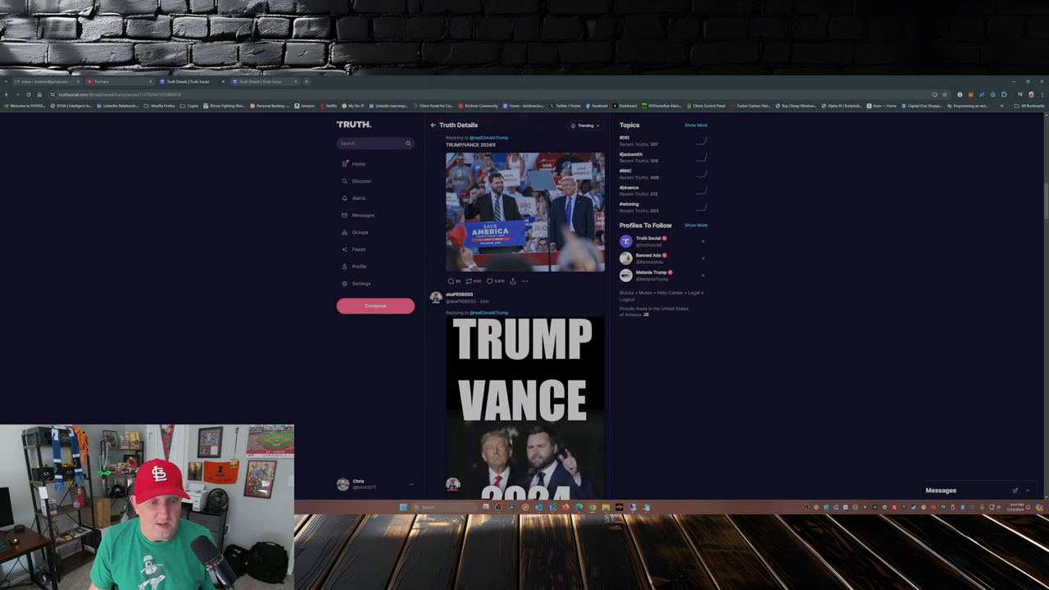
scroll(down, 3)
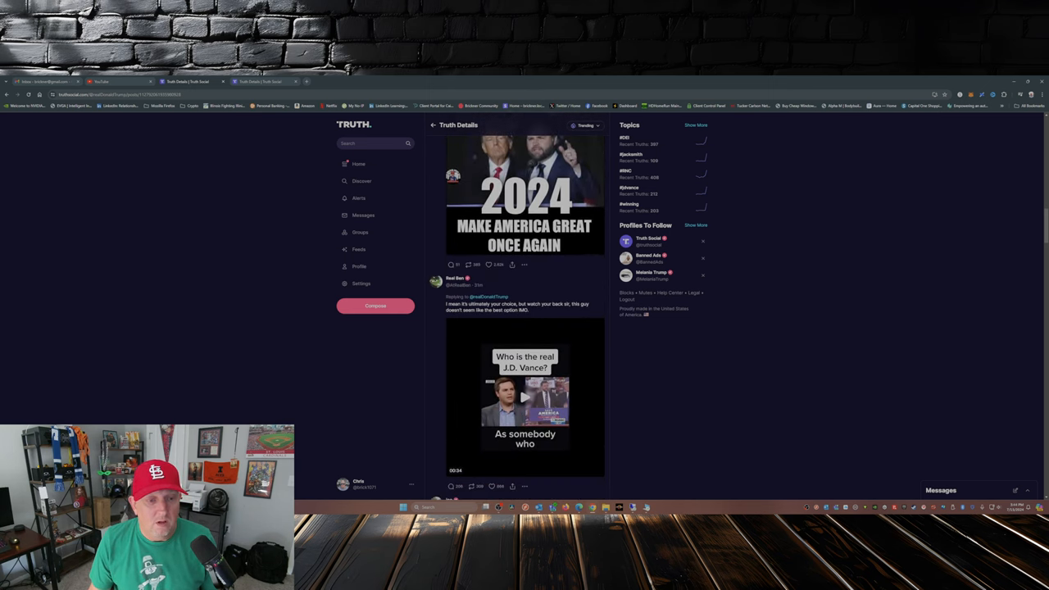
scroll(down, 3)
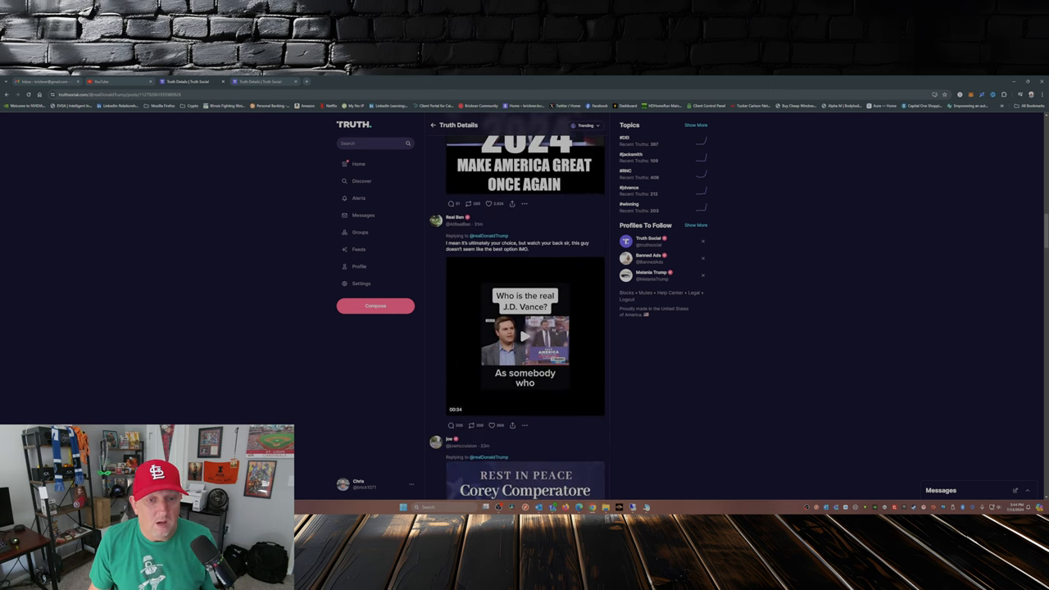
scroll(down, 3)
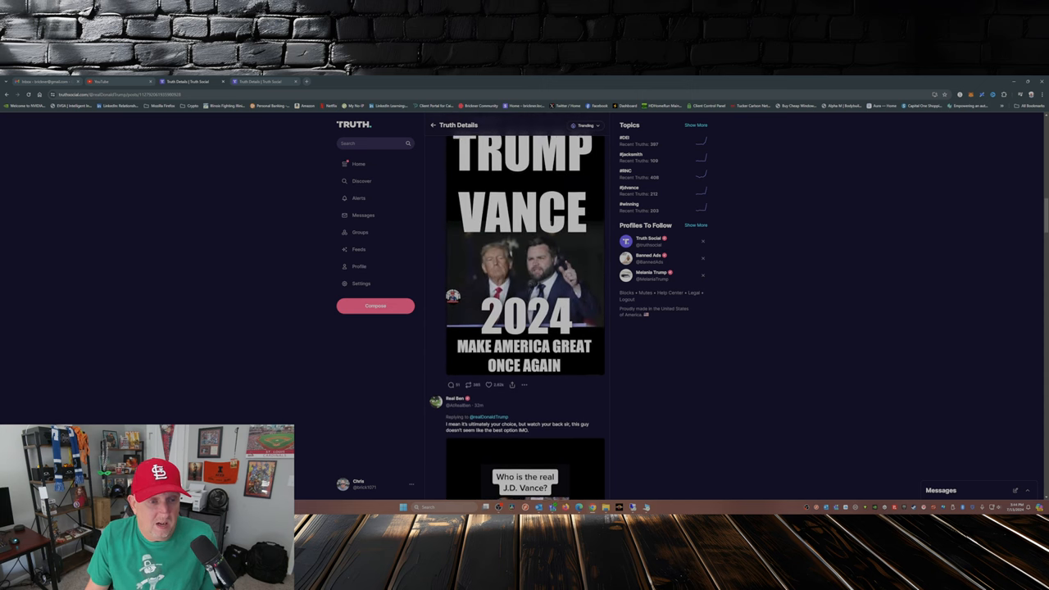
scroll(down, 3)
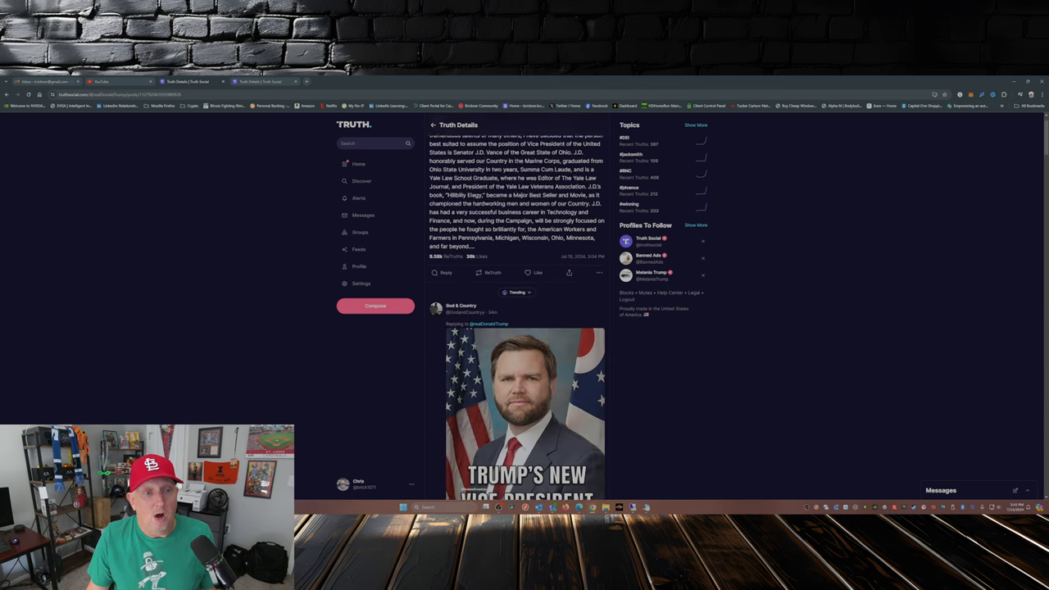
scroll(up, 3)
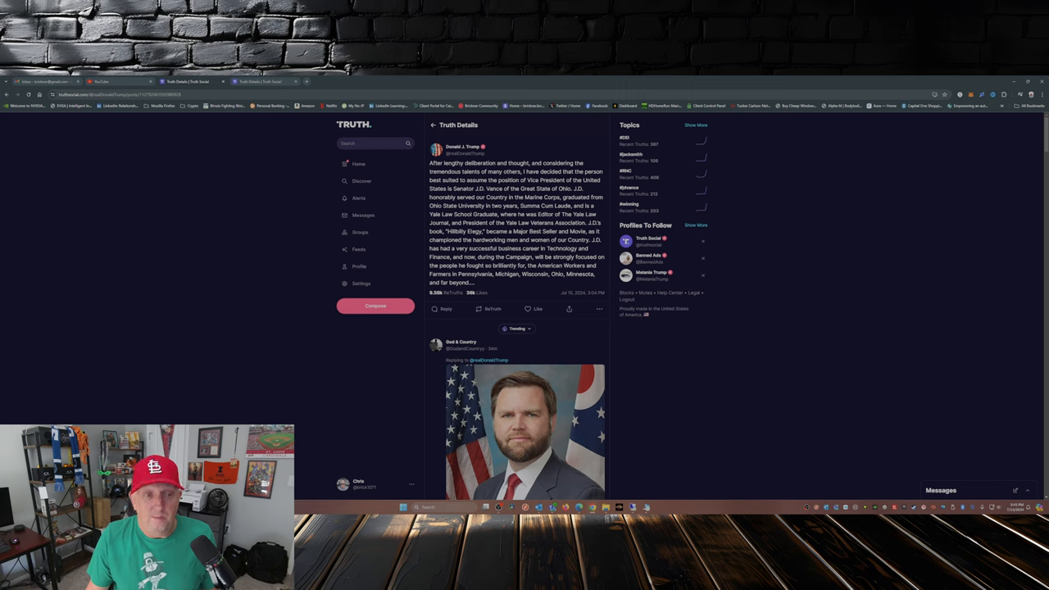